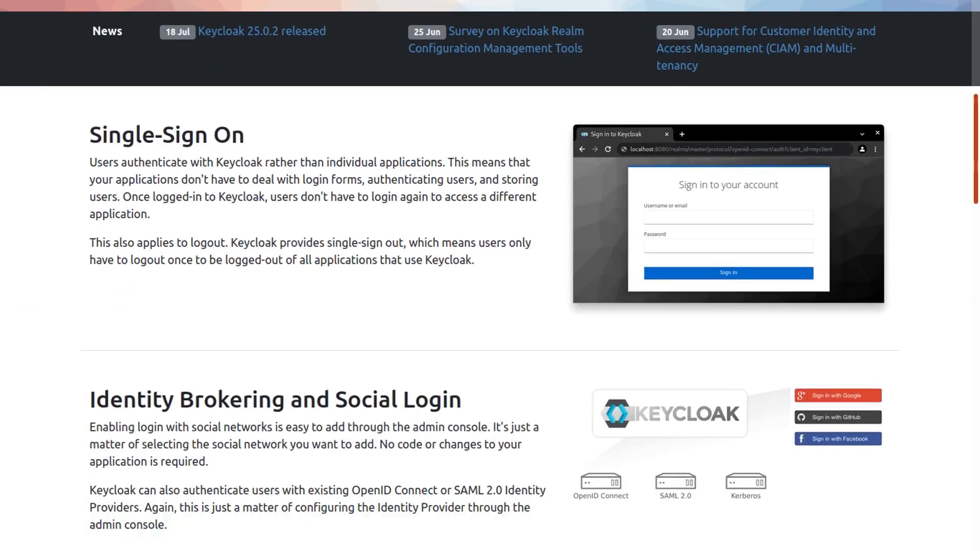
# - Start a new Droplet from Create > Droplets and scroll down to the image choices
pyautogui.scroll(-3)
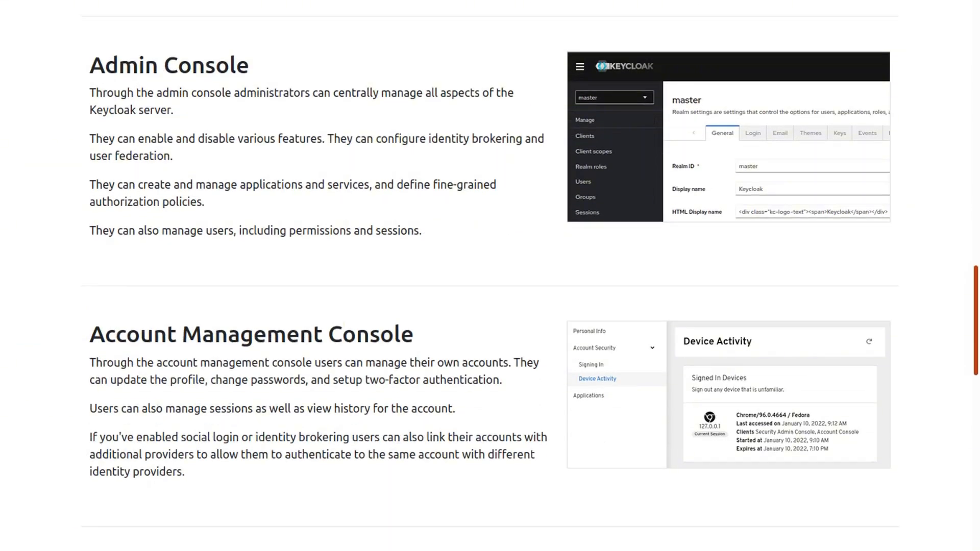
pyautogui.scroll(-3)
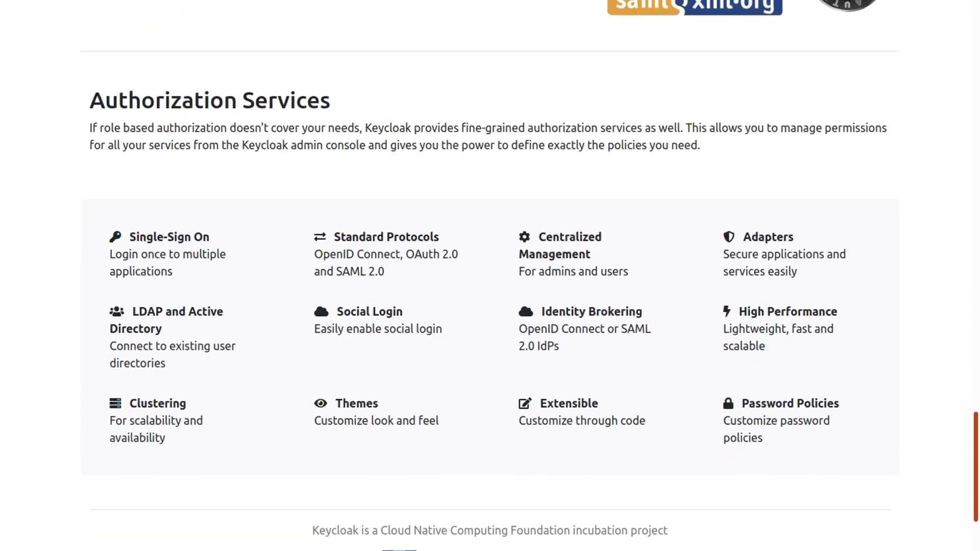
pyautogui.scroll(3)
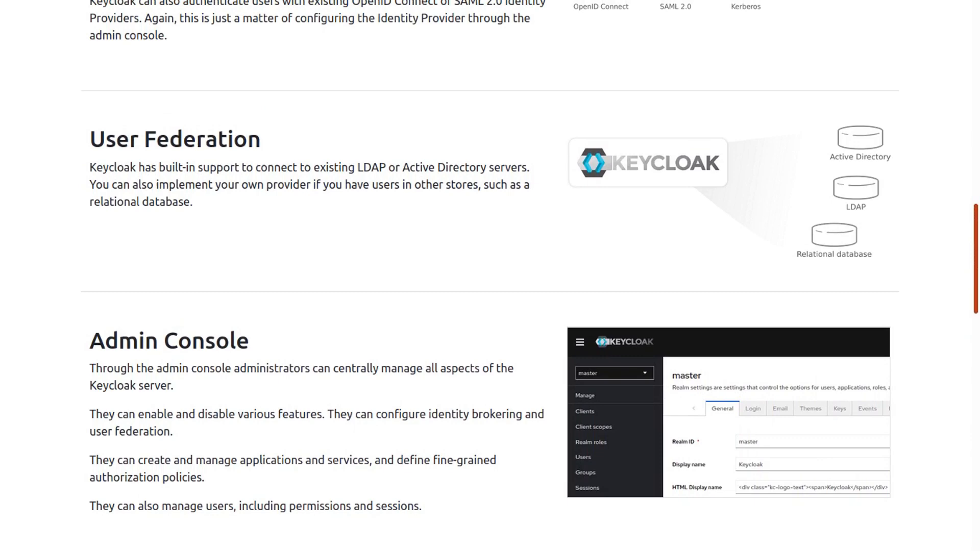
pyautogui.scroll(3)
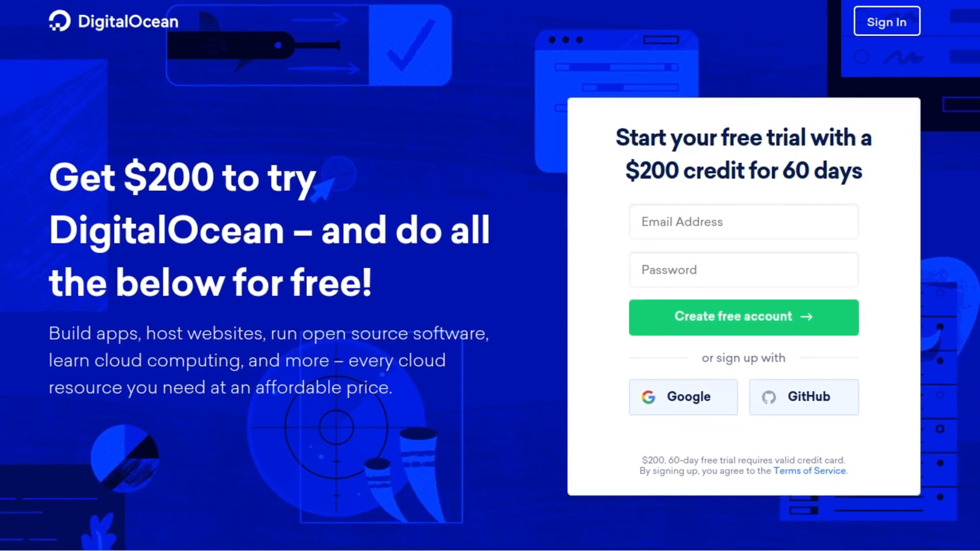
pyautogui.scroll(-3)
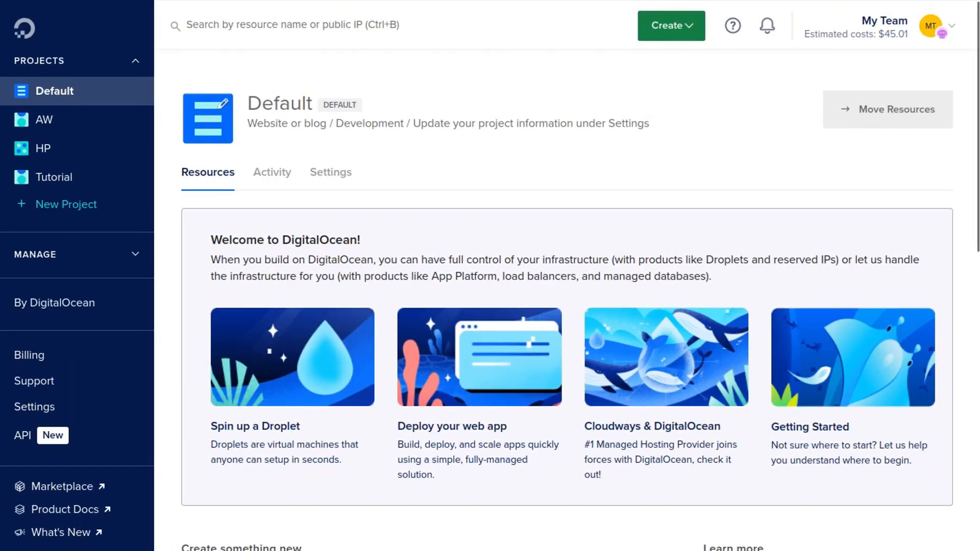
pyautogui.click(671, 26)
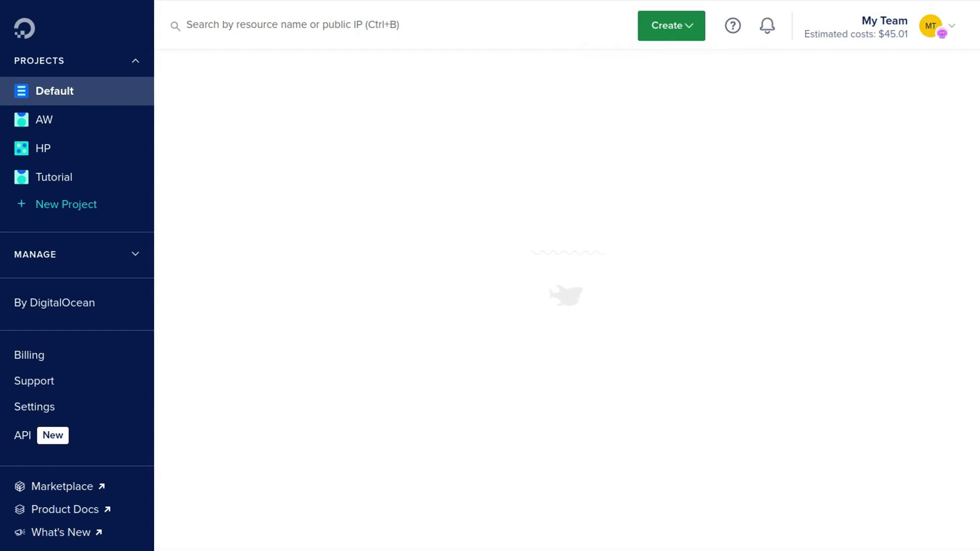
pyautogui.click(670, 26)
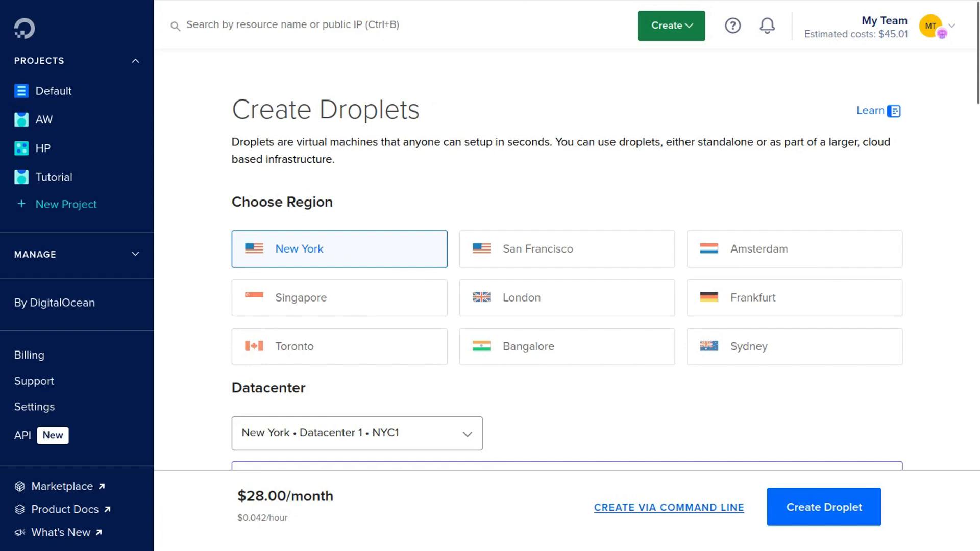
pyautogui.moveTo(566, 297)
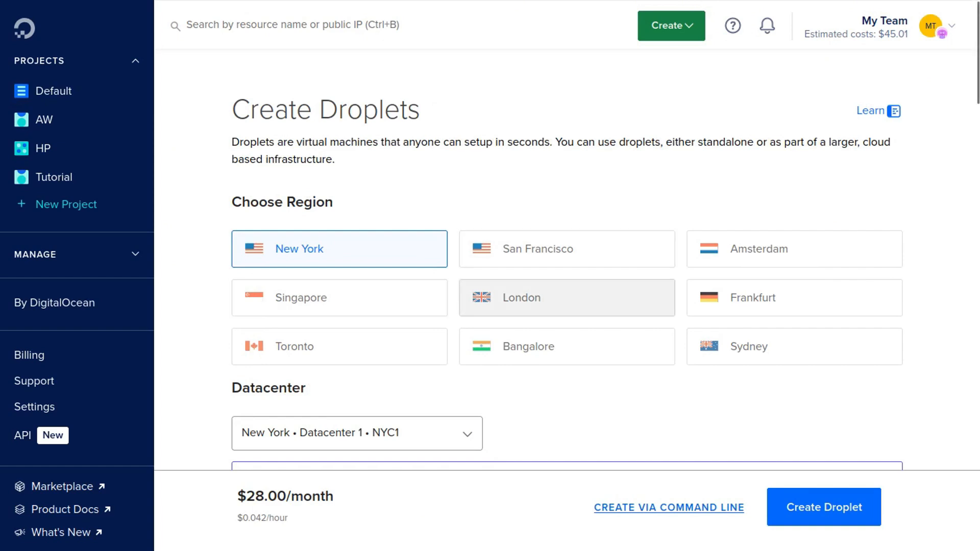
pyautogui.scroll(-3)
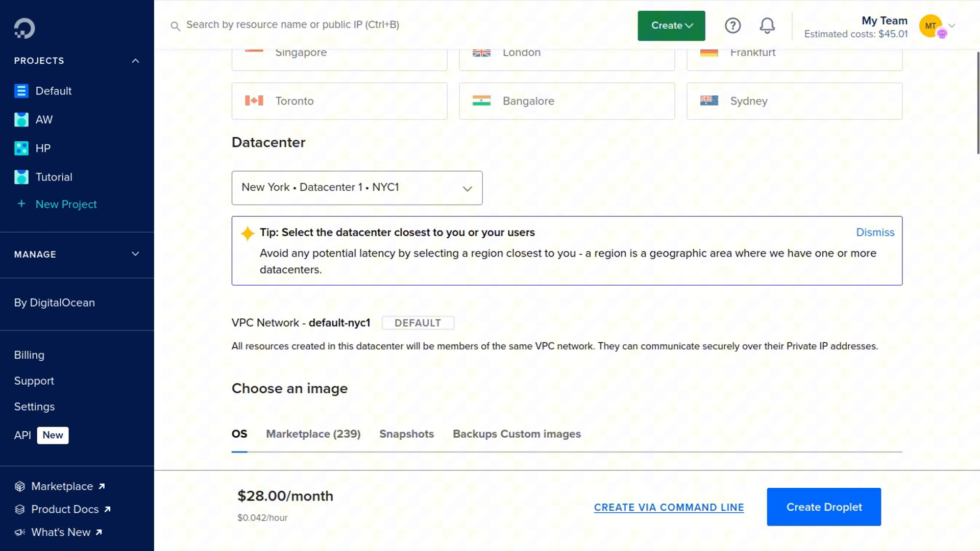
pyautogui.scroll(-3)
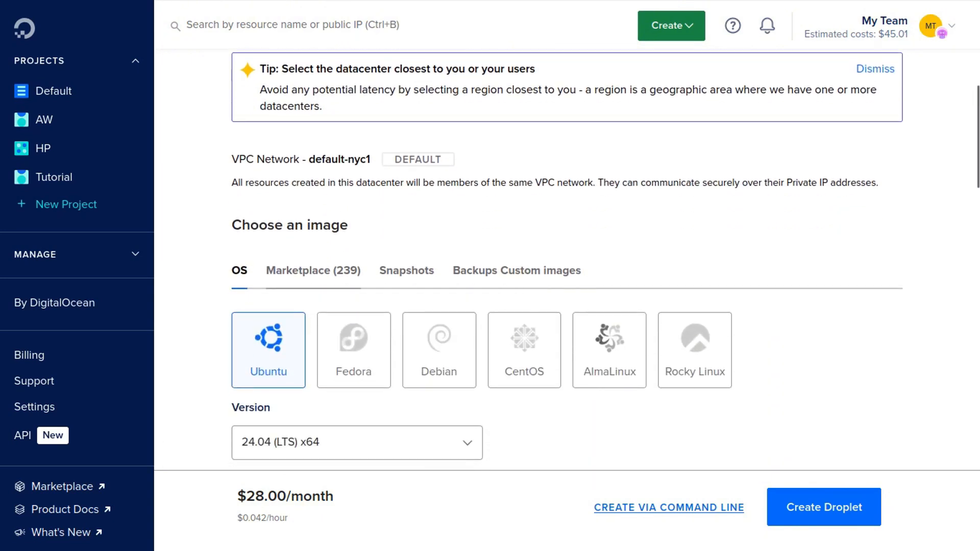
# - Search the Marketplace for 'keycloak' and select the Keycloak 25.0 on Ubuntu image
pyautogui.click(313, 270)
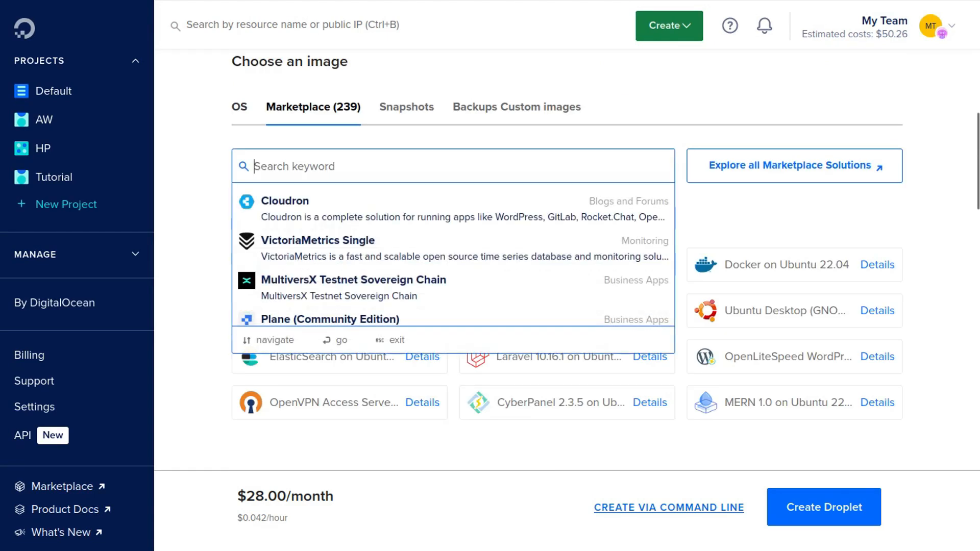
pyautogui.write('keycloak')
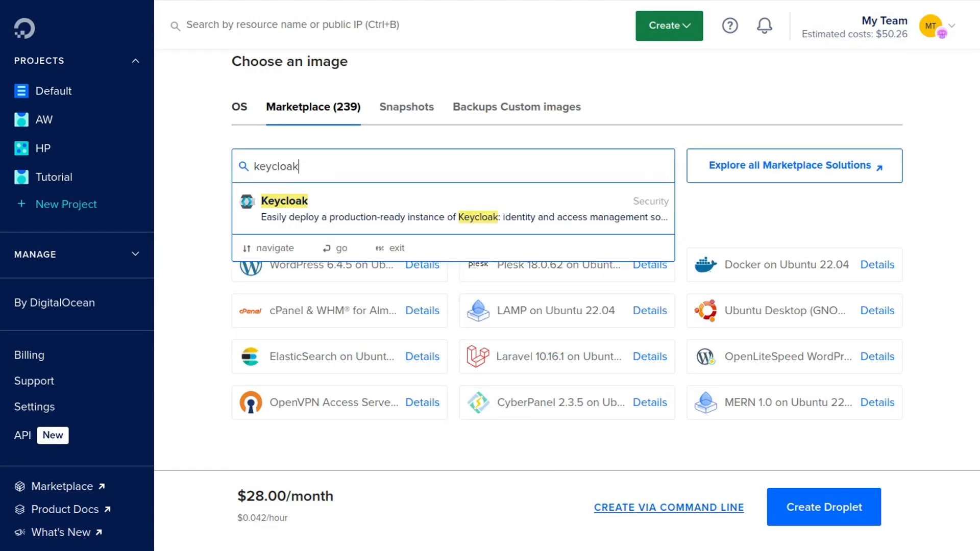
pyautogui.click(288, 200)
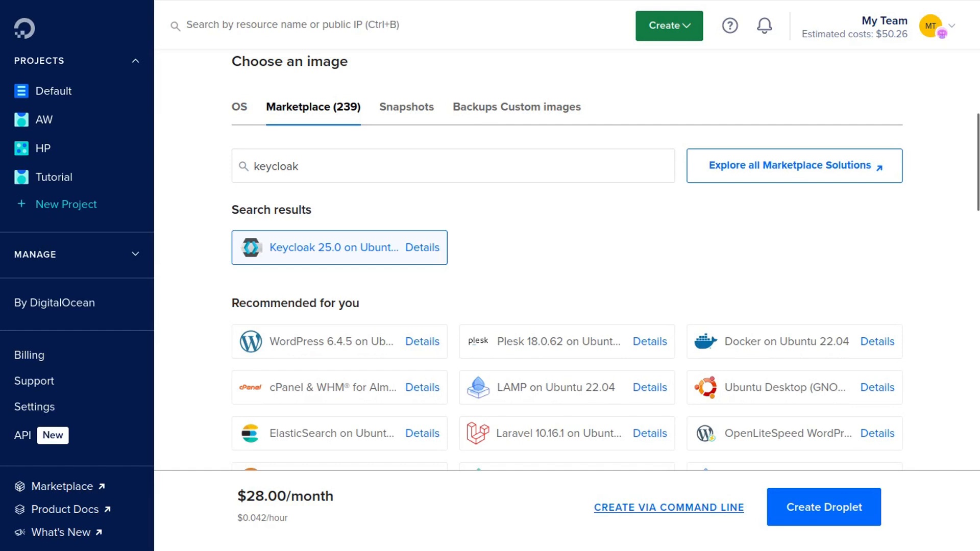
pyautogui.scroll(-3)
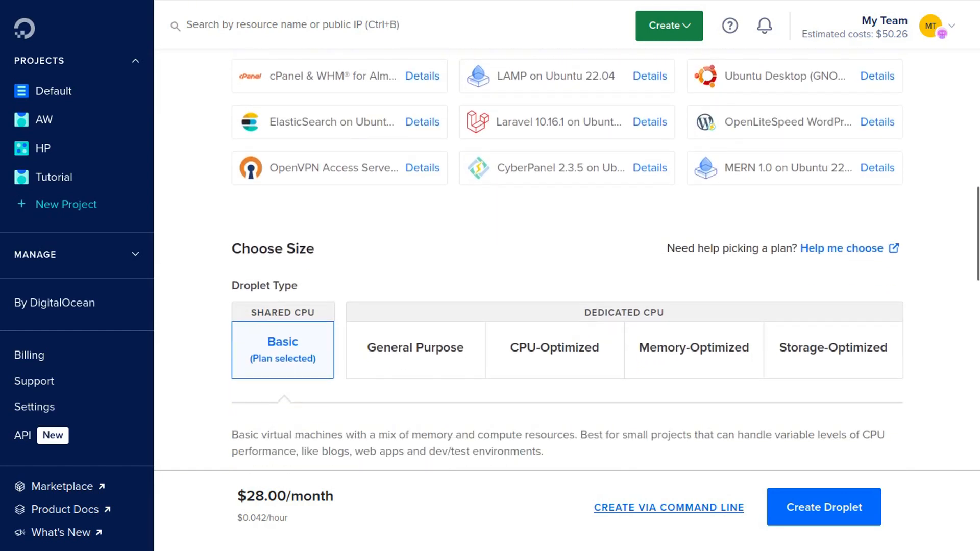
pyautogui.scroll(-3)
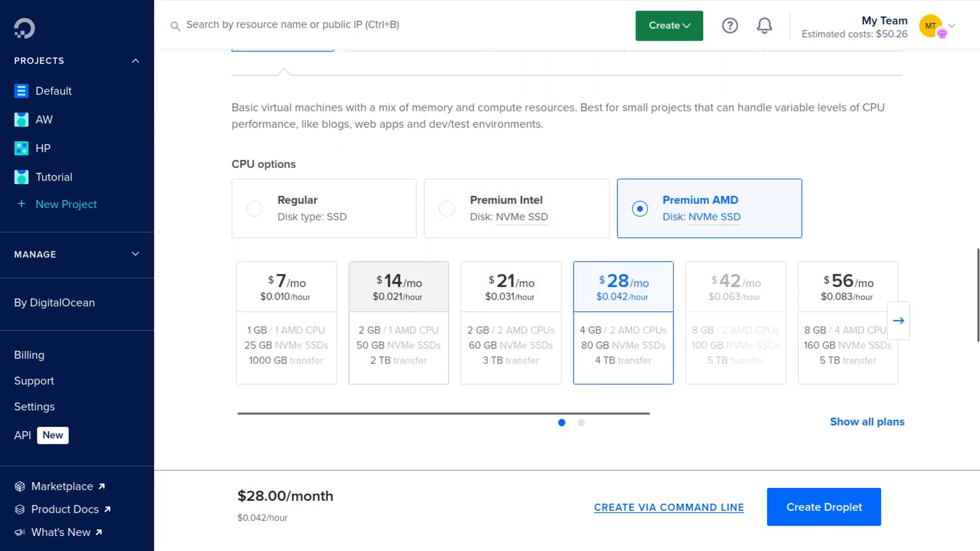
pyautogui.scroll(3)
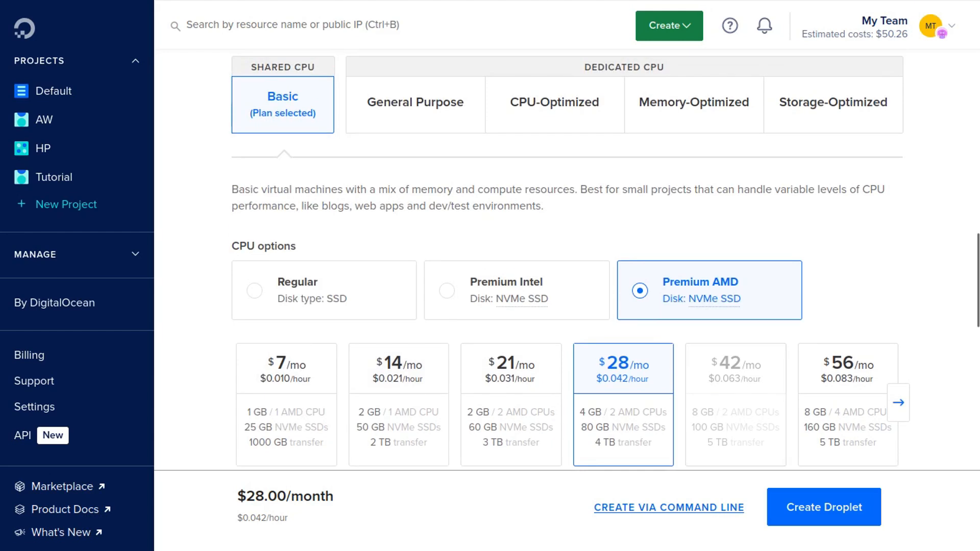
pyautogui.scroll(-3)
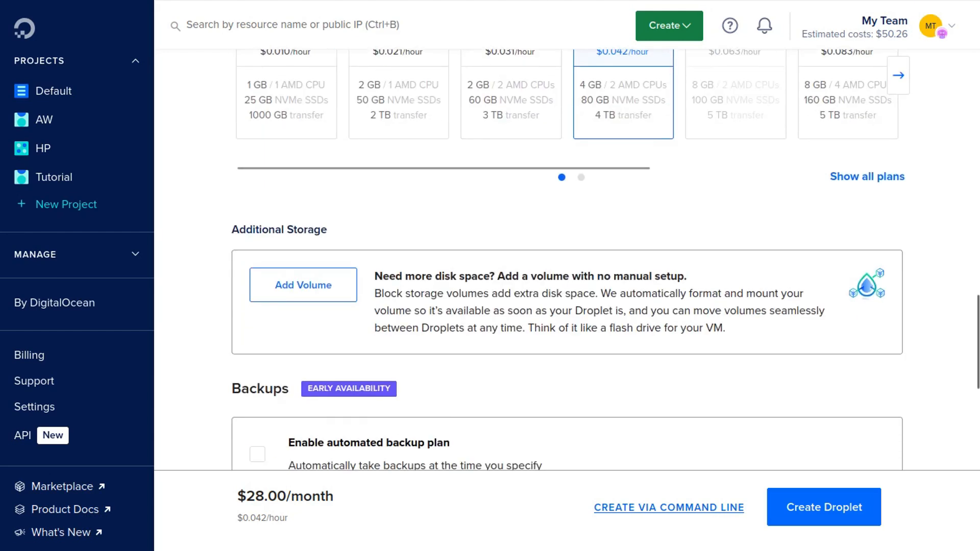
pyautogui.click(257, 454)
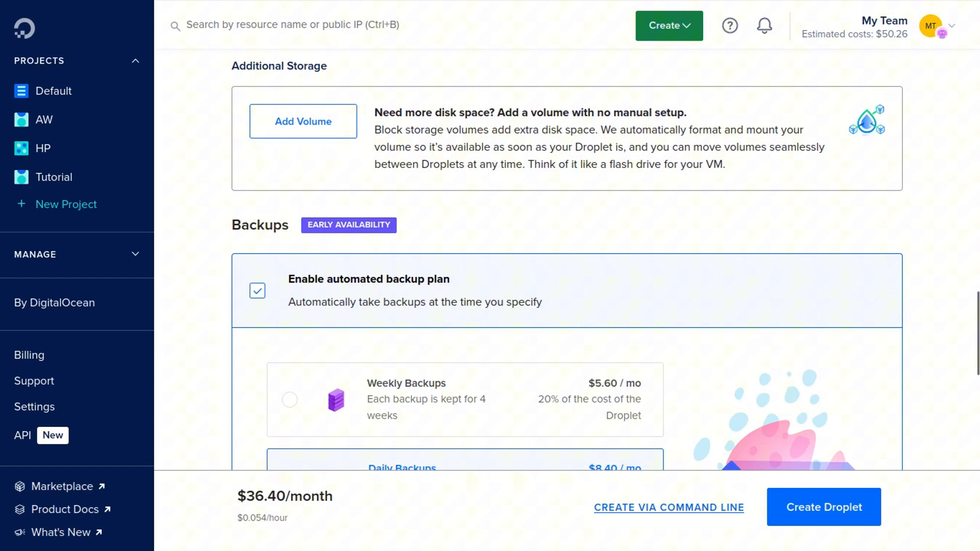
pyautogui.click(290, 404)
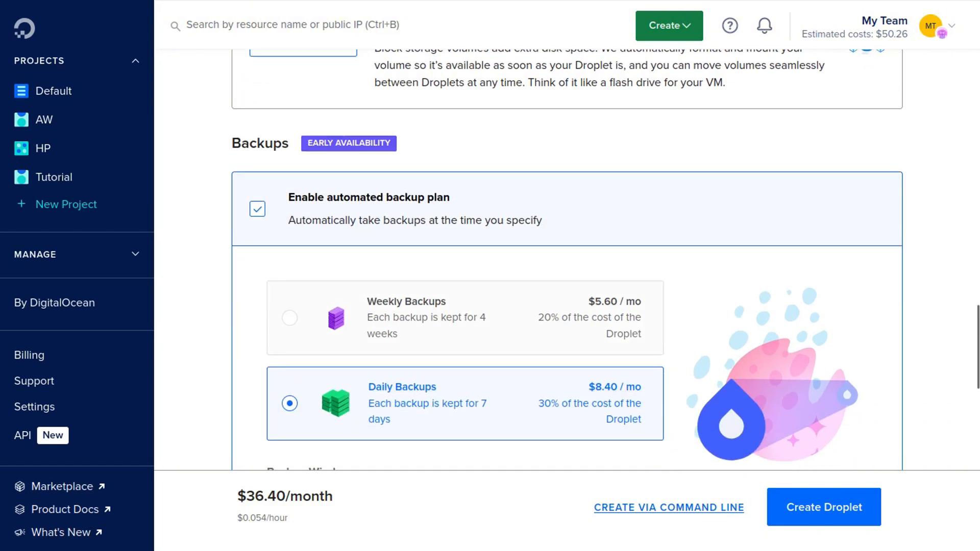
pyautogui.click(257, 209)
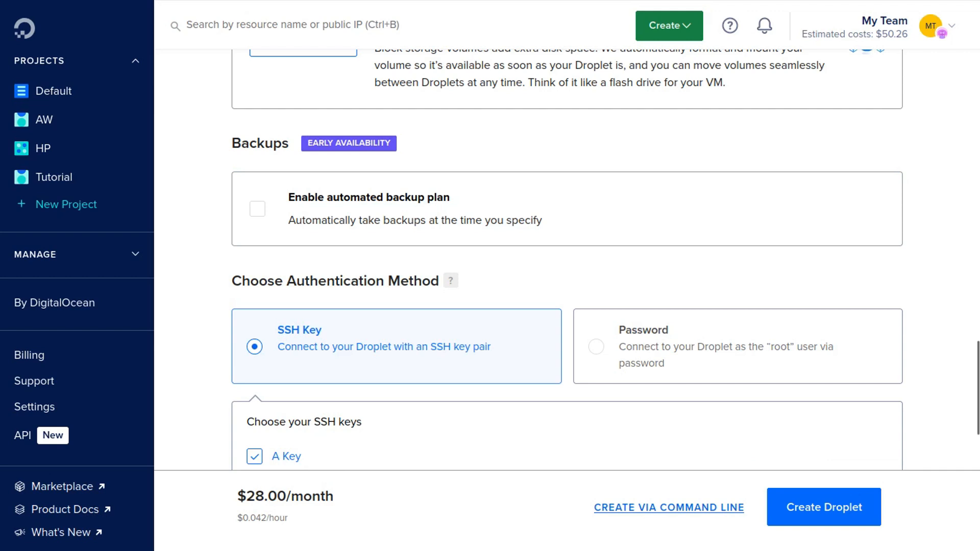
# - Enable free metrics monitoring and create the single Droplet in the Tutorial project
pyautogui.scroll(-3)
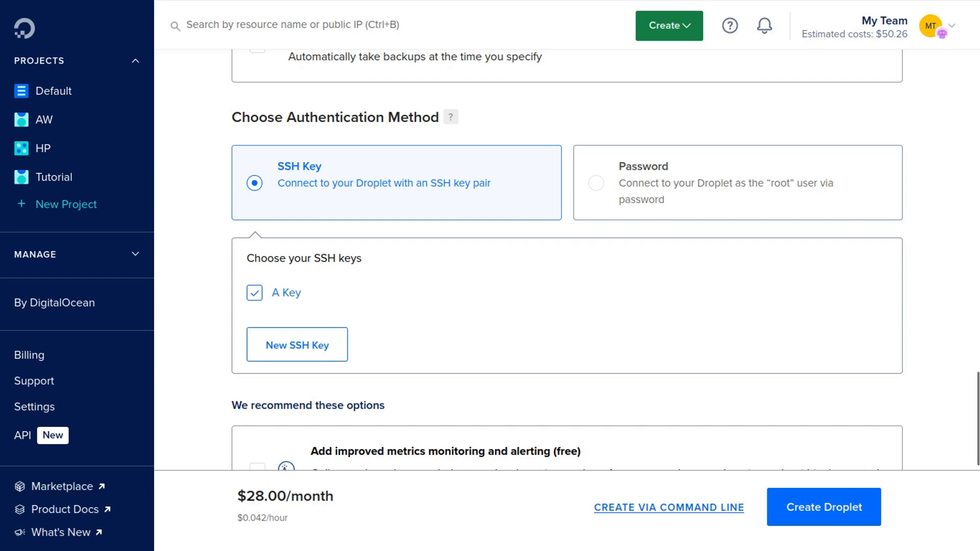
pyautogui.scroll(-3)
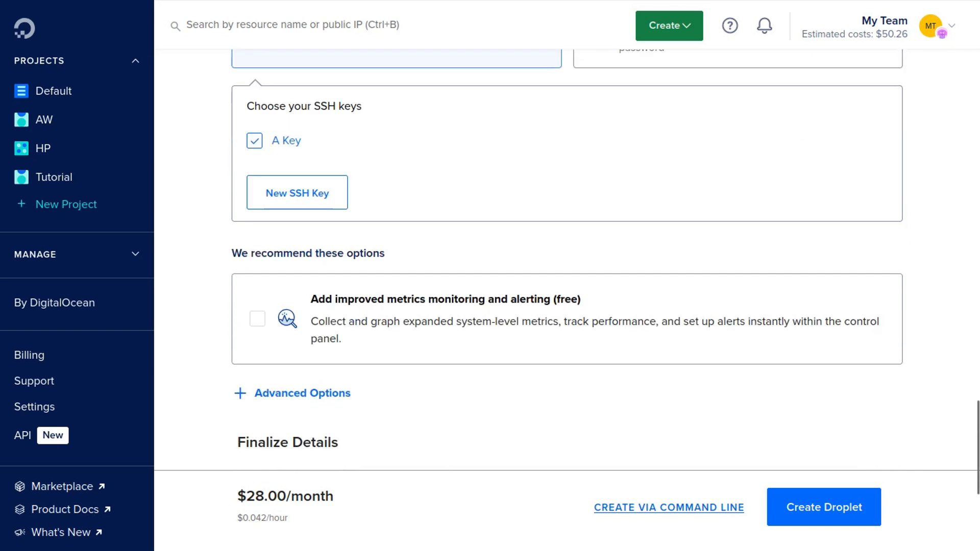
pyautogui.scroll(-3)
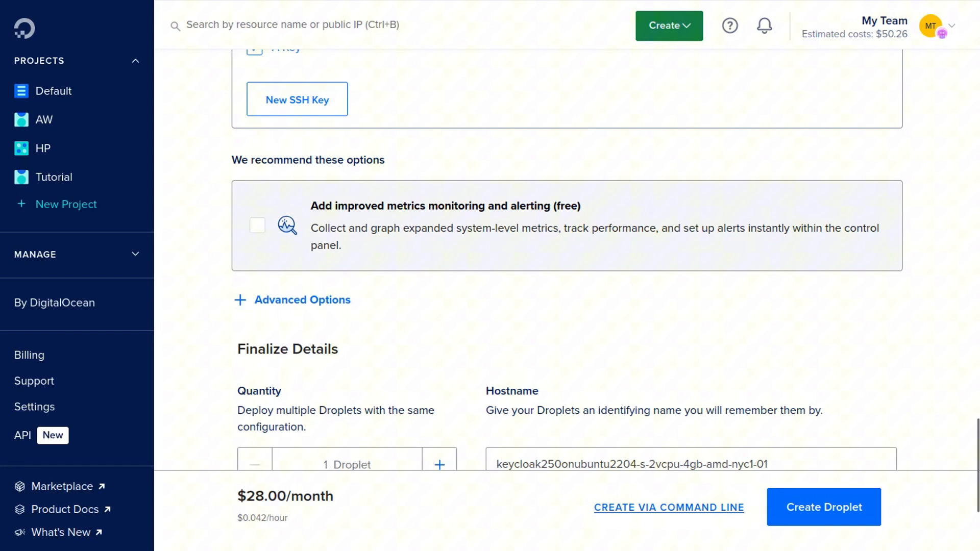
pyautogui.click(257, 226)
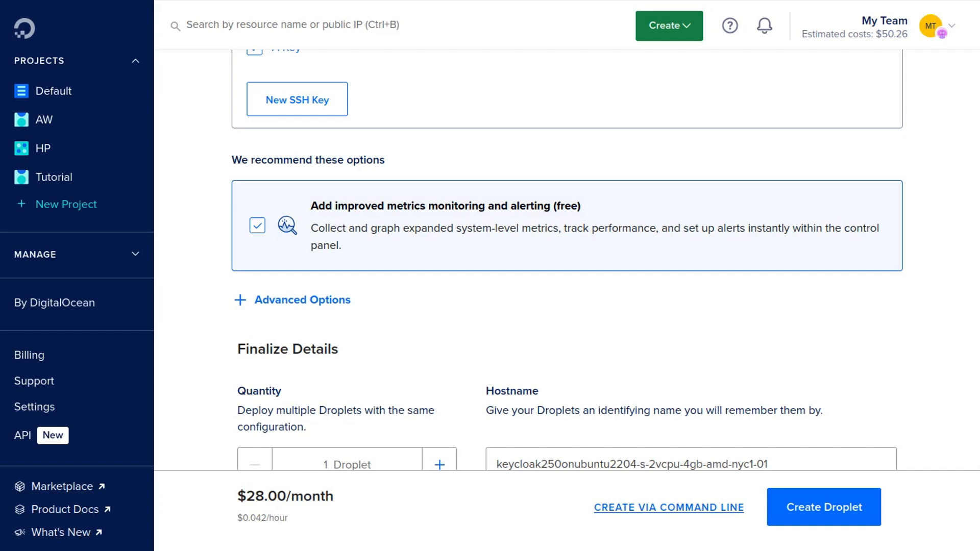
pyautogui.scroll(-3)
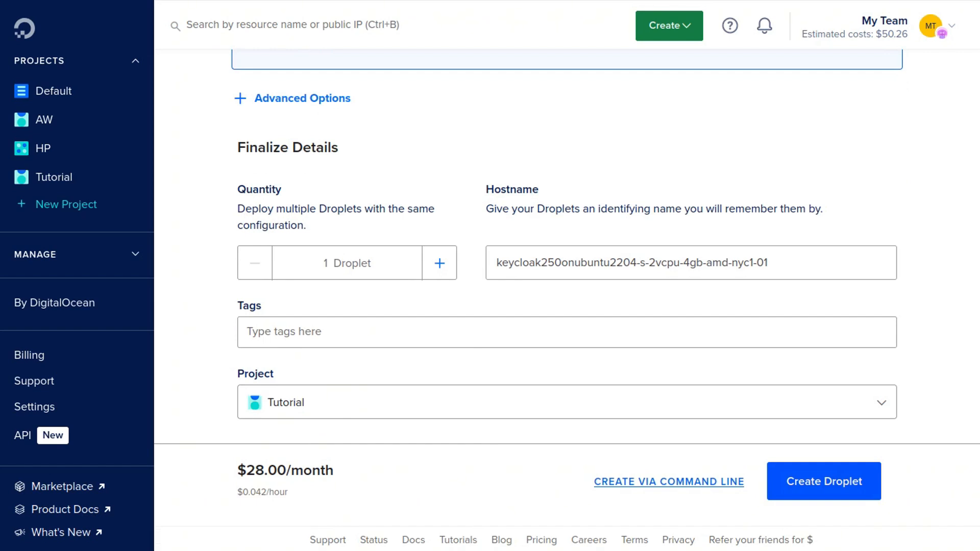
pyautogui.click(822, 481)
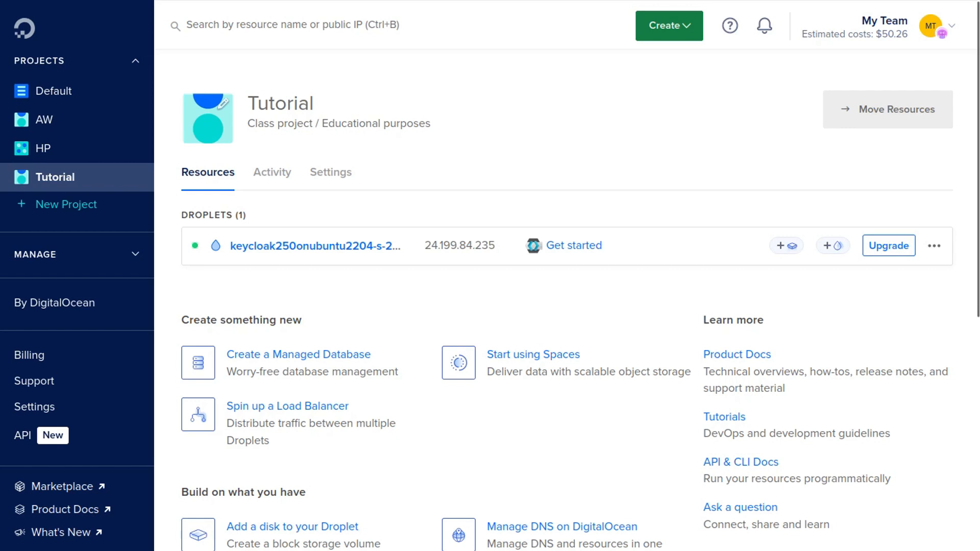
pyautogui.moveTo(316, 245)
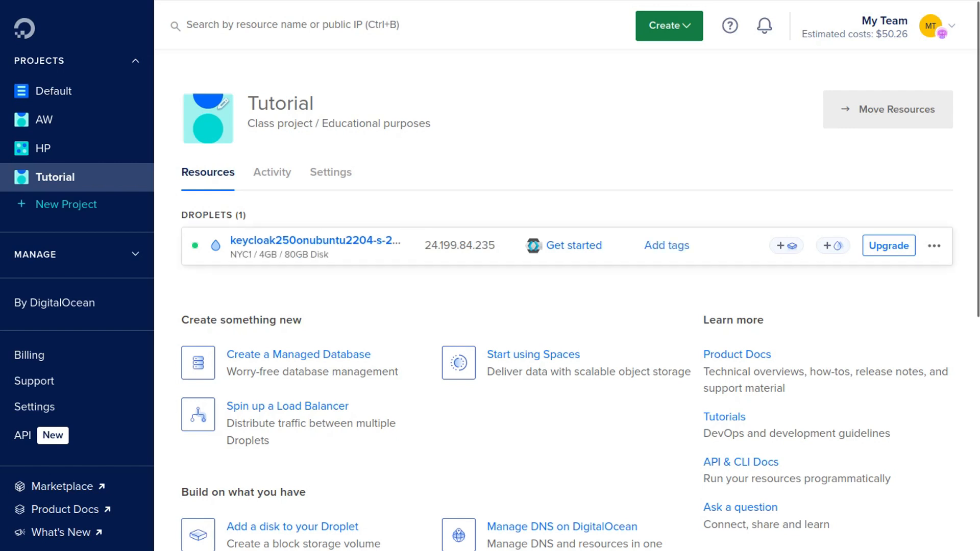
pyautogui.moveTo(462, 245)
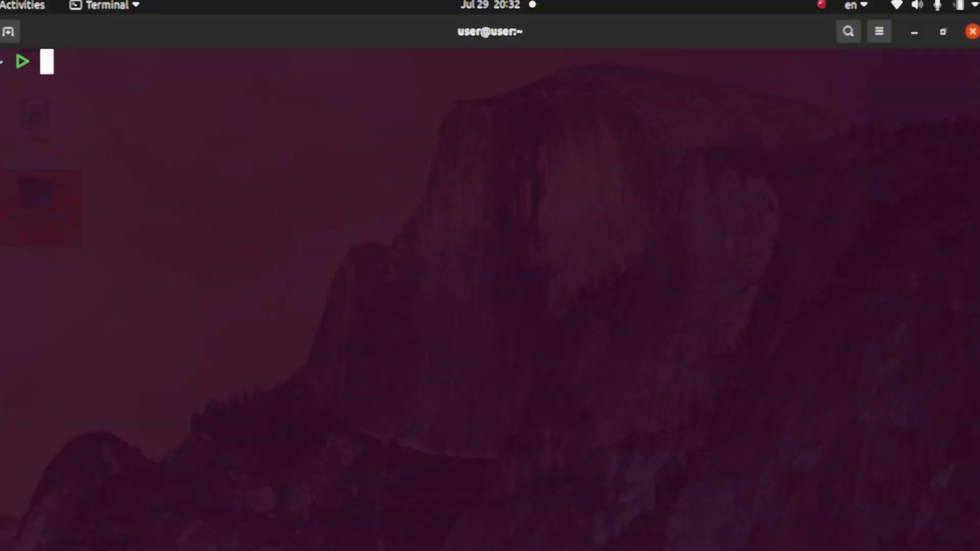
pyautogui.write('ssh')
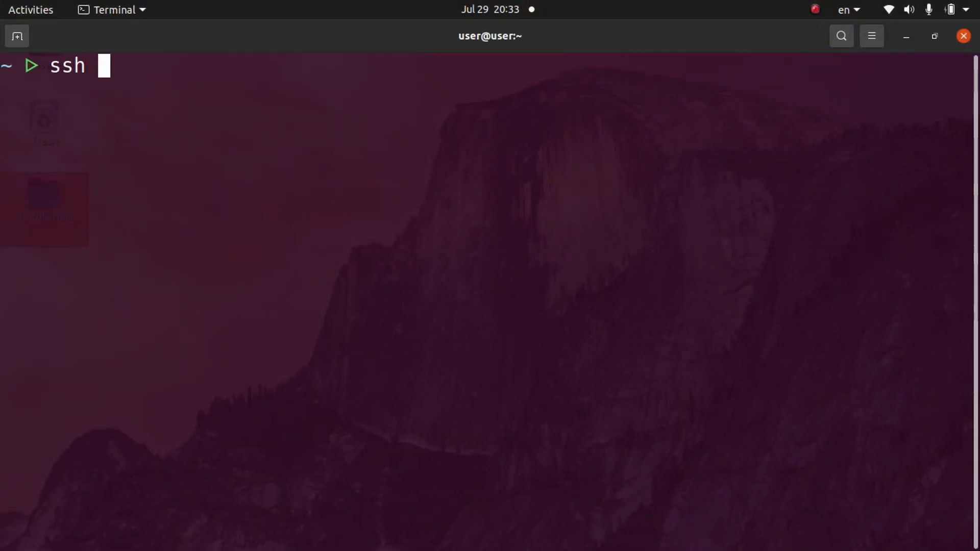
pyautogui.write('root')
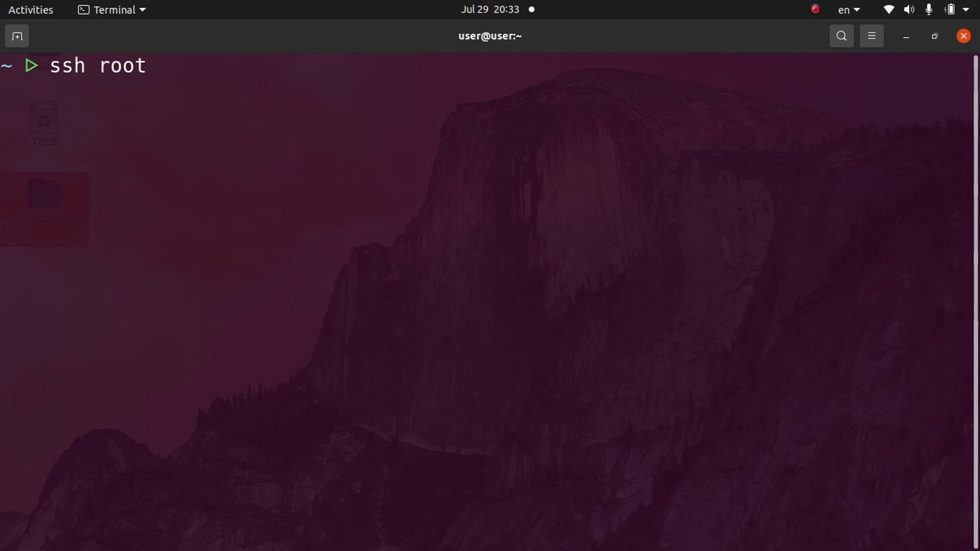
pyautogui.write('@')
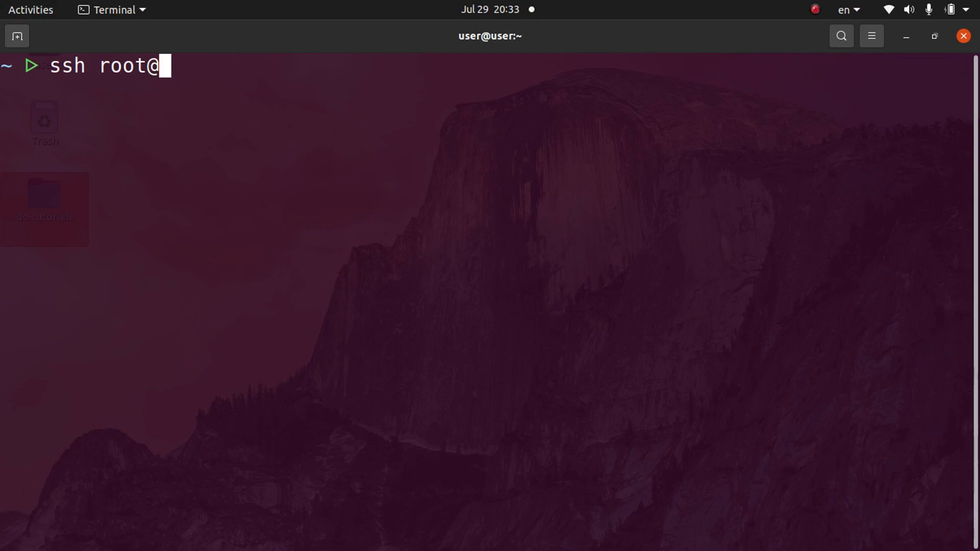
pyautogui.write('24.199.84.235')
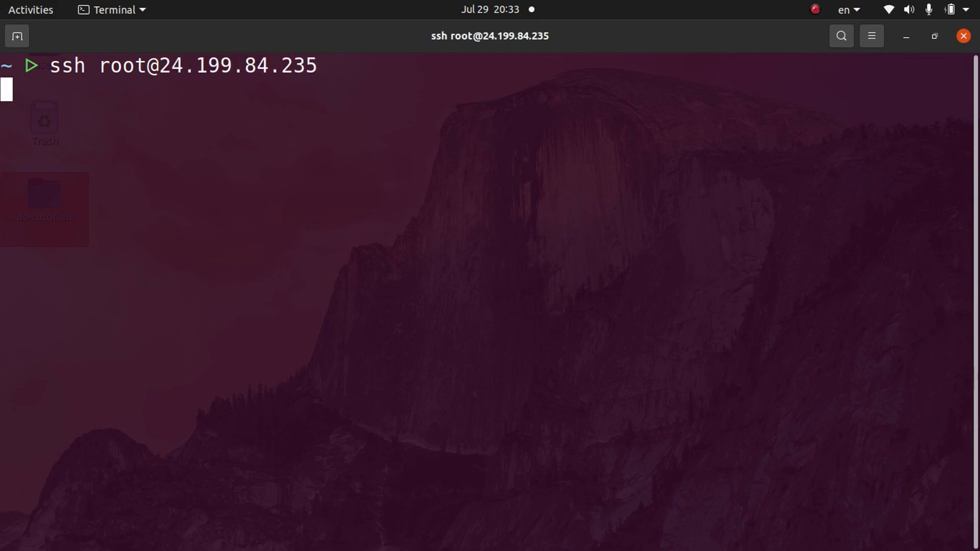
pyautogui.press('Return')
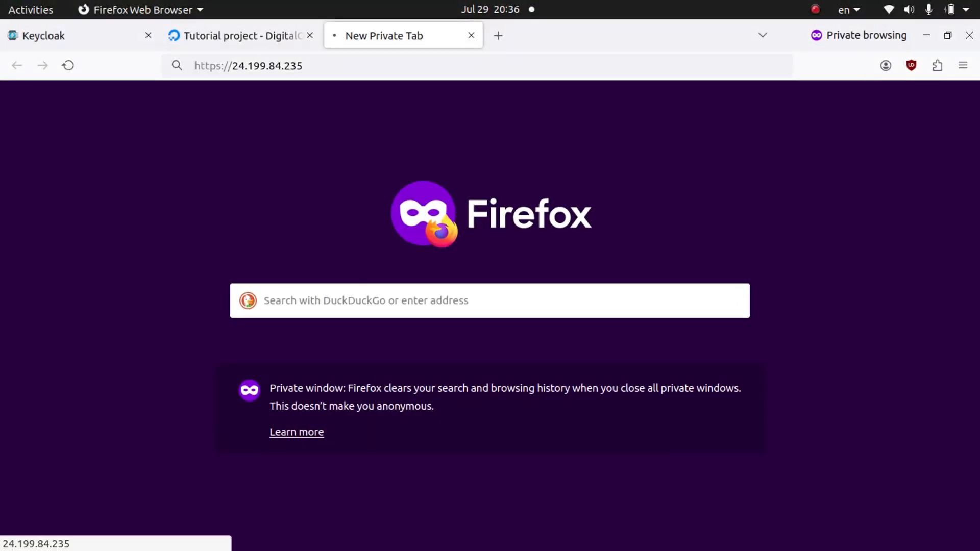
pyautogui.press('Return')
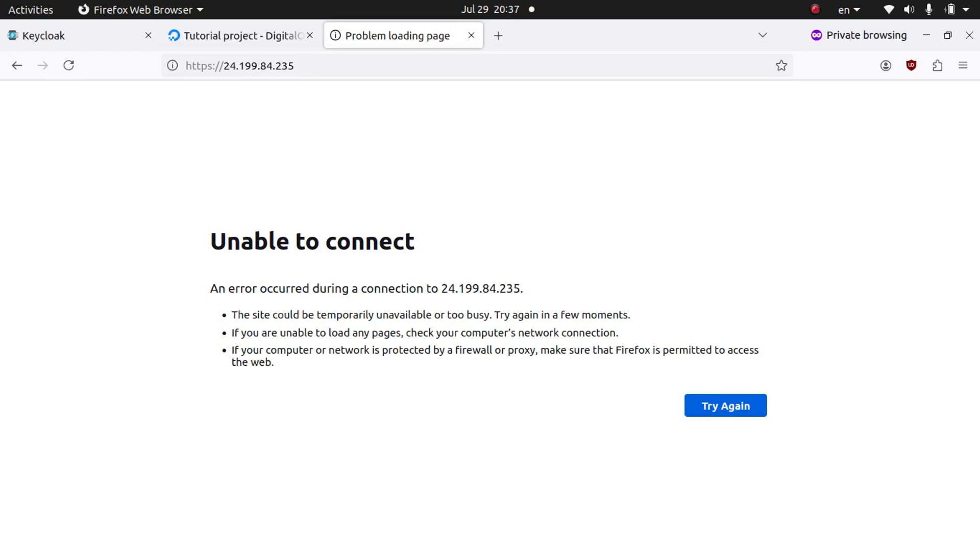
pyautogui.write(':8')
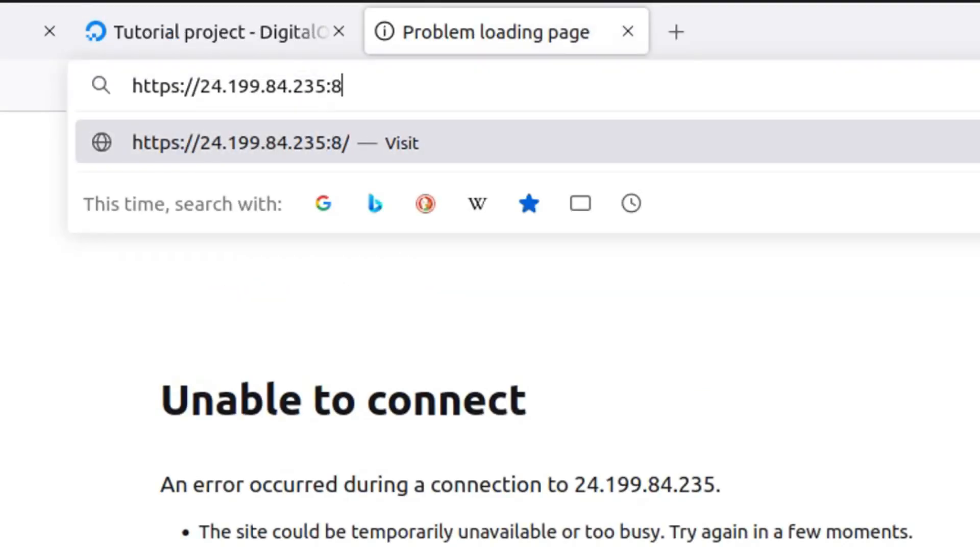
pyautogui.write('443')
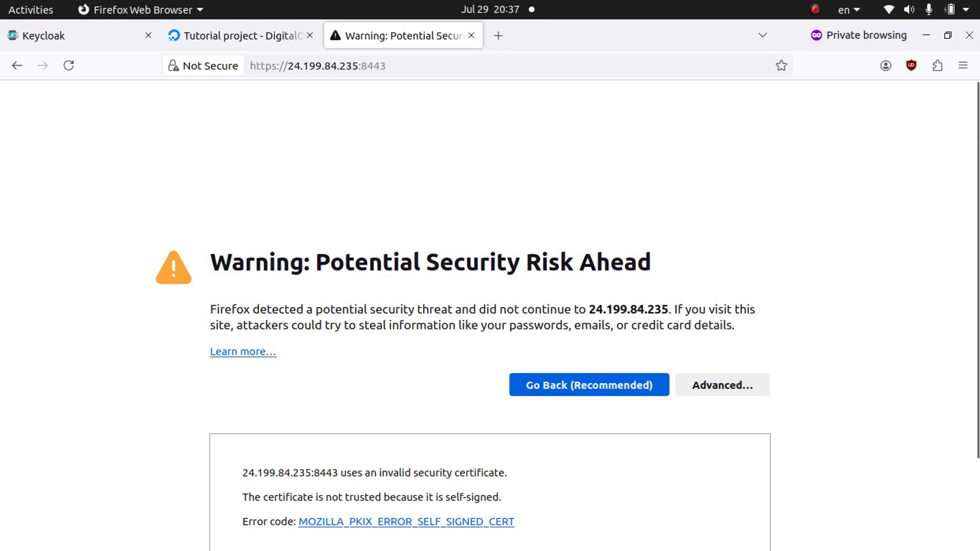
pyautogui.click(722, 384)
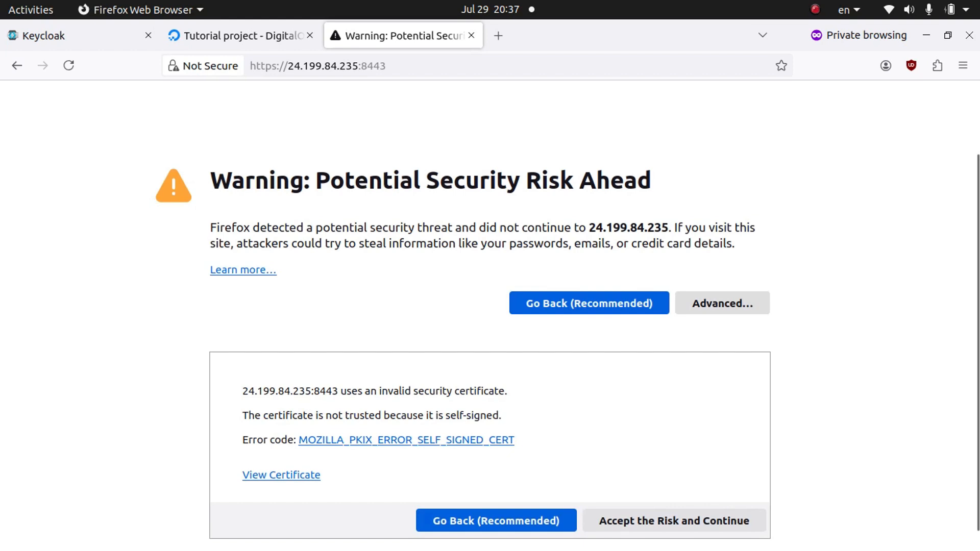
pyautogui.scroll(3)
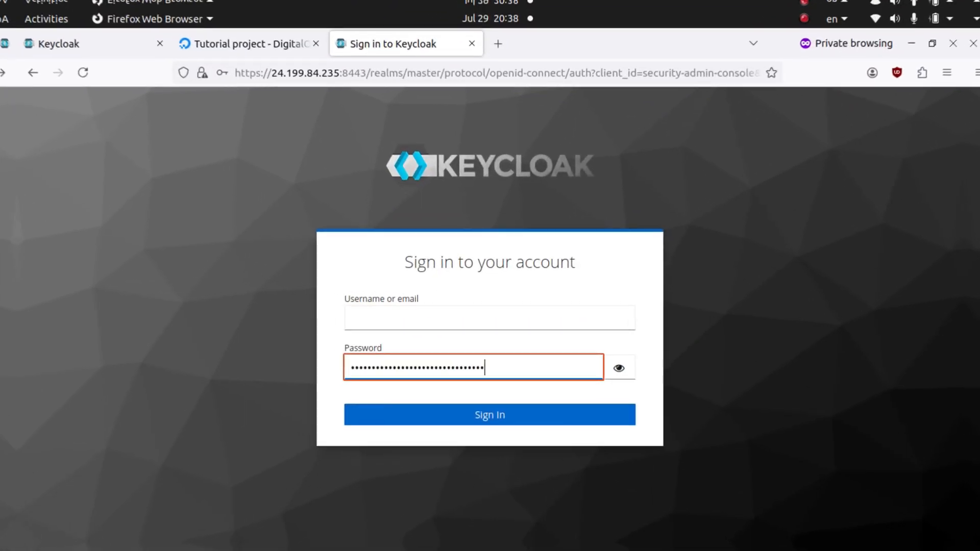
# - Sign in to Keycloak as admin, view Clients, then return to the DigitalOcean tab
pyautogui.write('adm')
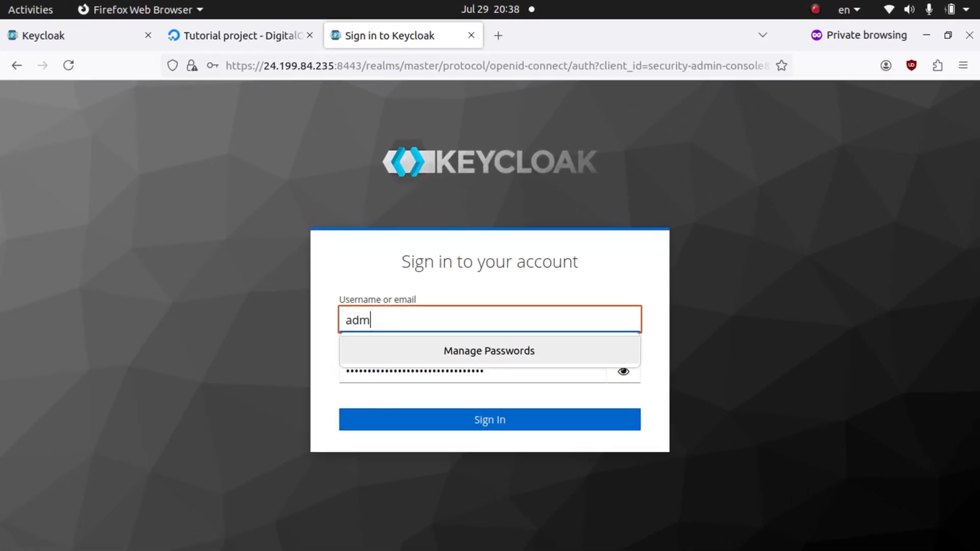
pyautogui.click(490, 419)
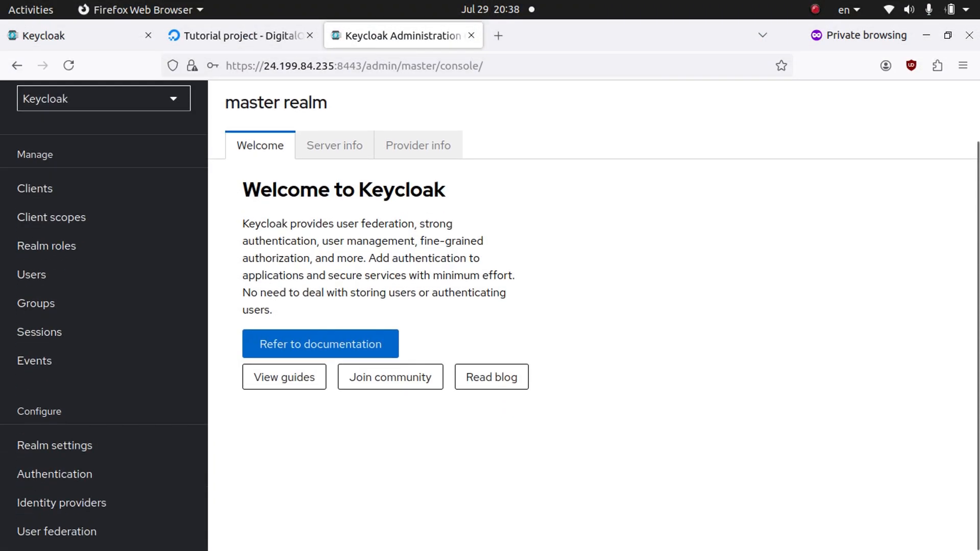
pyautogui.moveTo(36, 303)
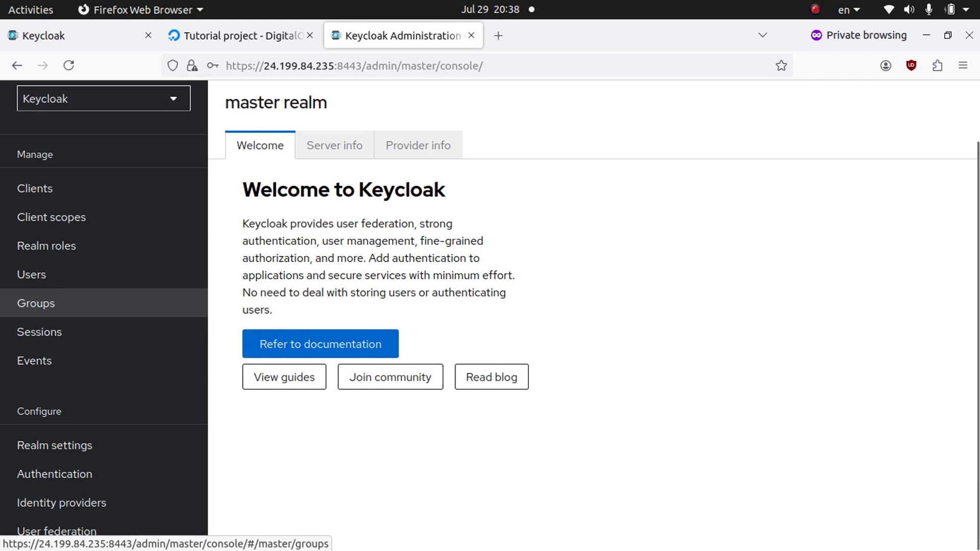
pyautogui.click(56, 531)
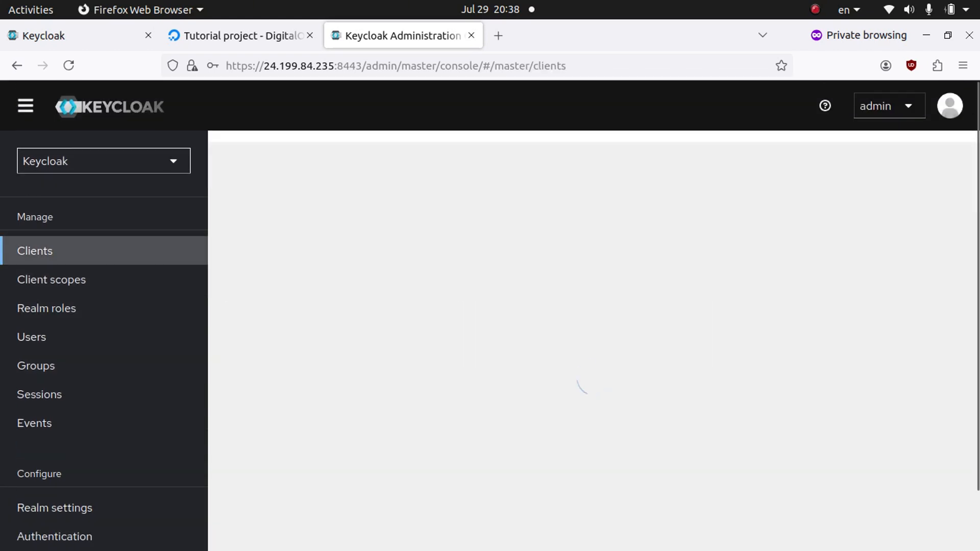
pyautogui.click(240, 35)
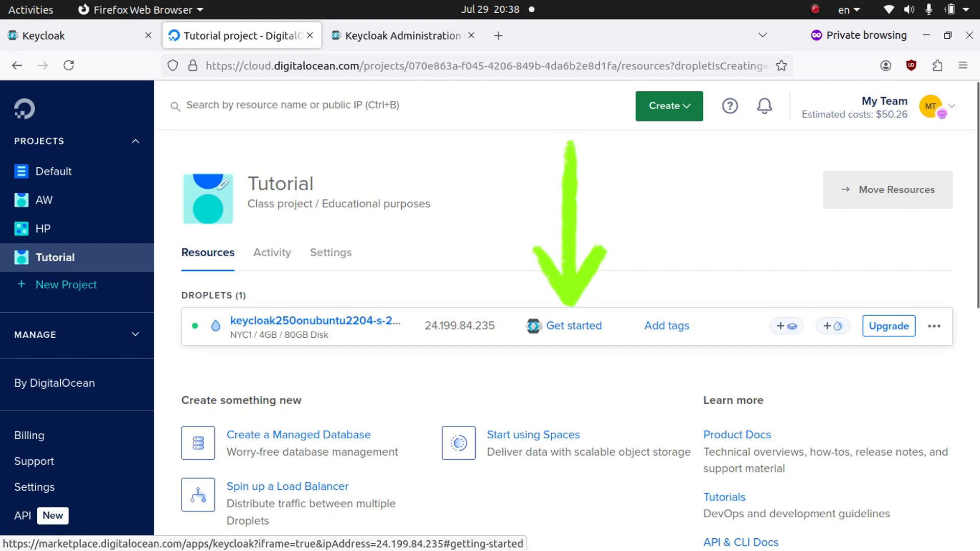
# - Read the droplet's Get started Keycloak instructions, then switch to the admin console and website tabs
pyautogui.click(573, 326)
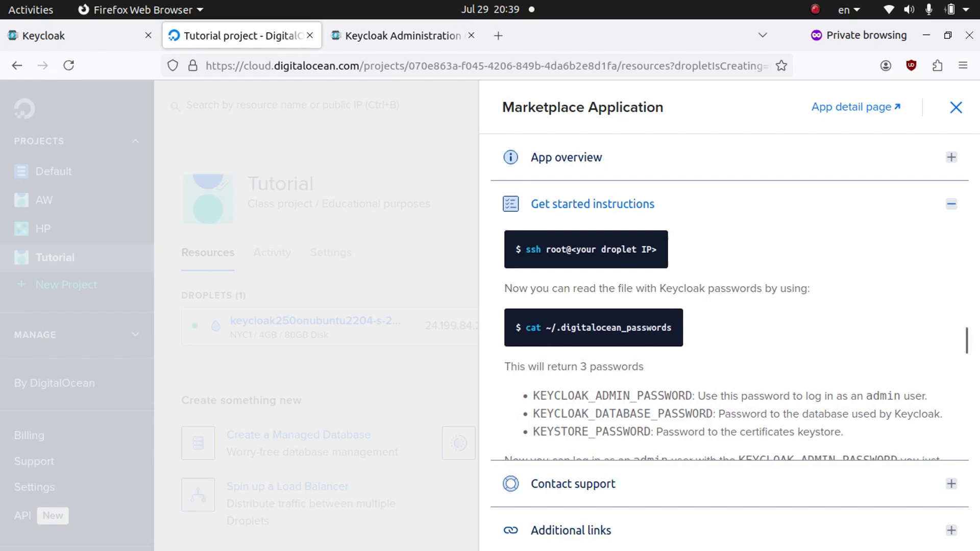
pyautogui.scroll(-3)
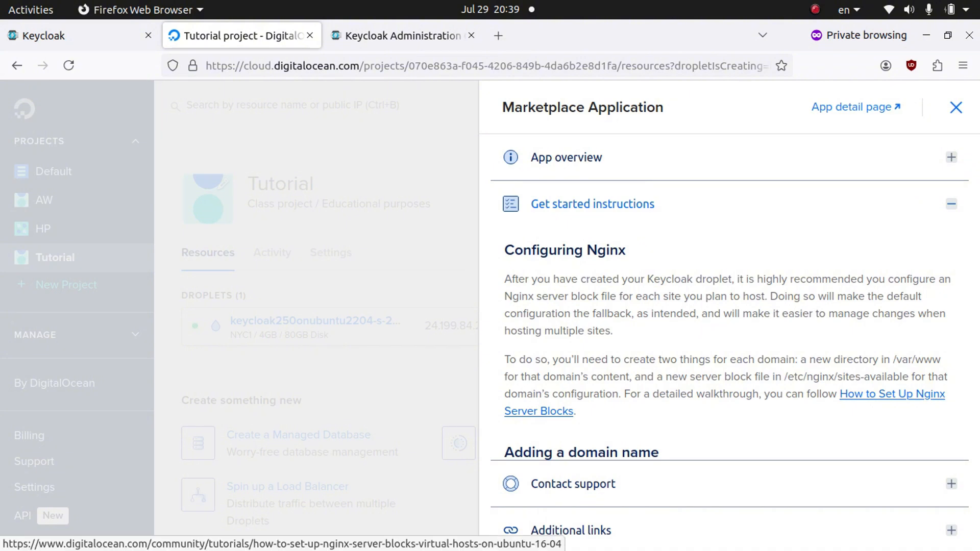
pyautogui.scroll(-3)
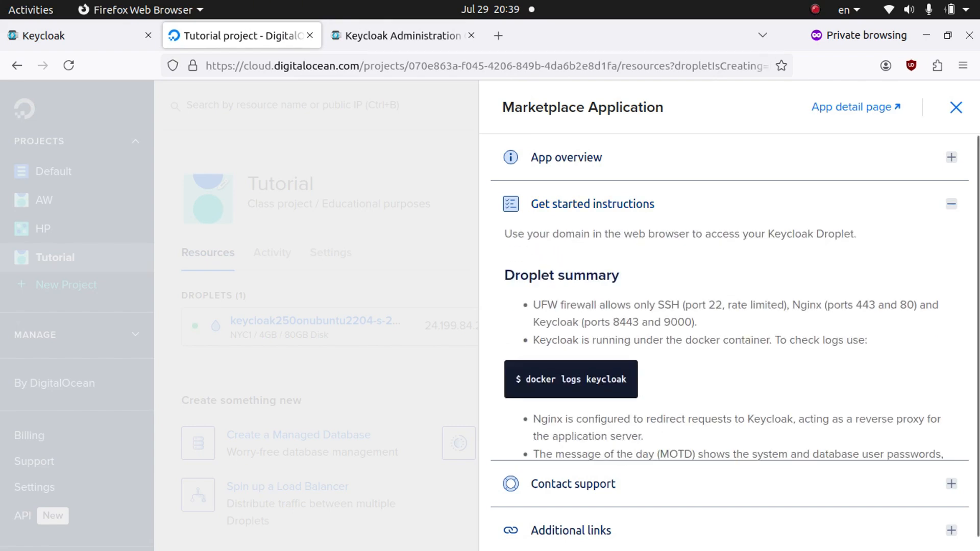
pyautogui.click(403, 35)
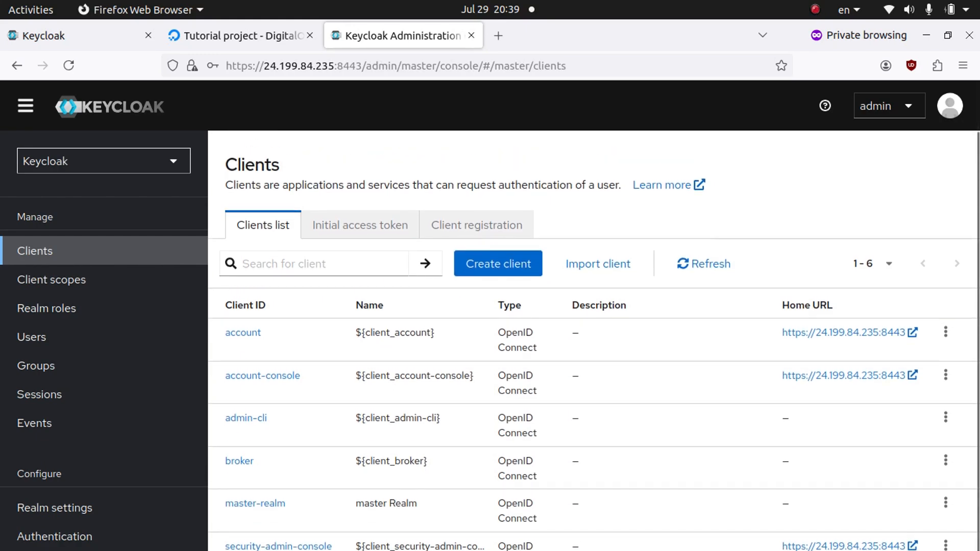
pyautogui.click(75, 35)
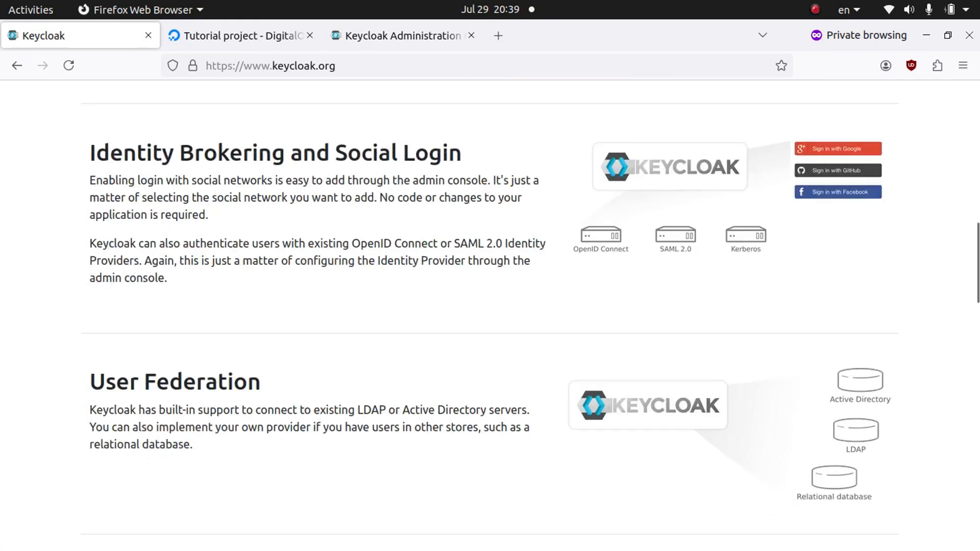